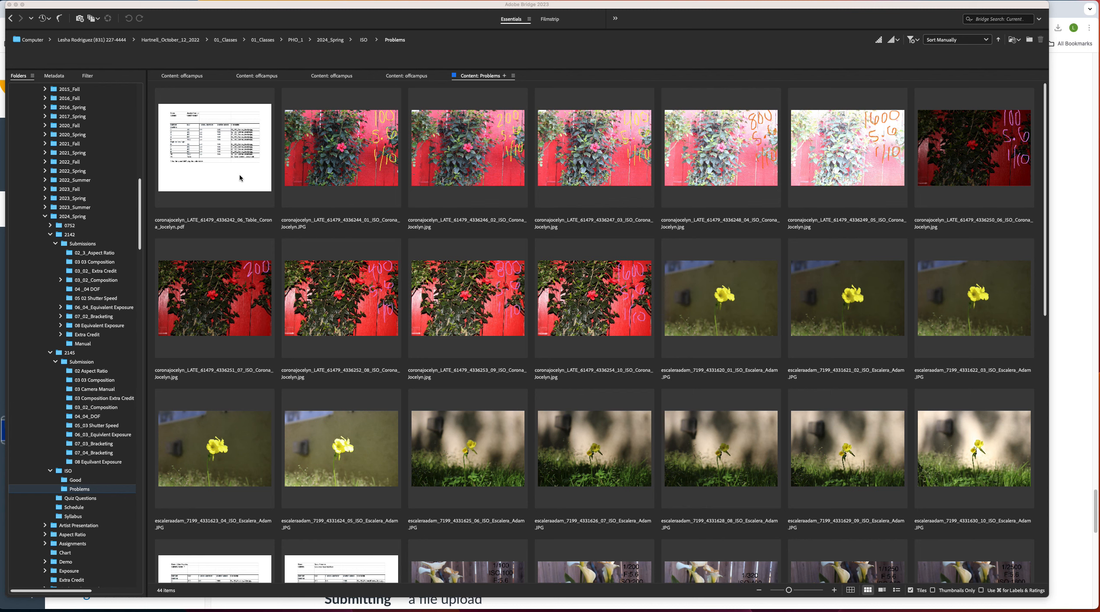
- Select the red-wall series' PDF settings table and view it full size
click(214, 147)
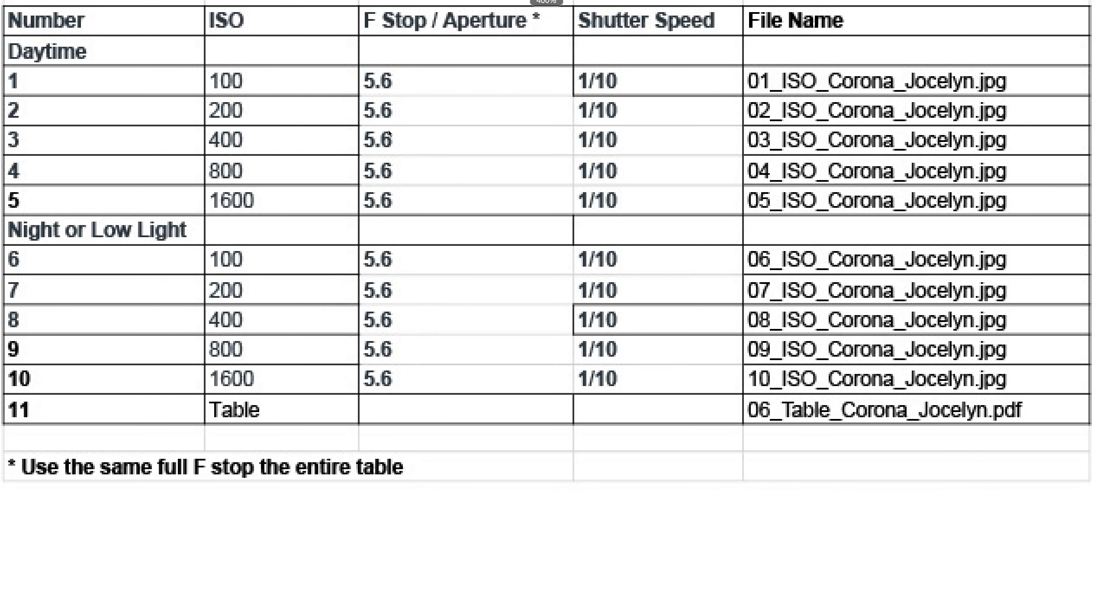
mouse_move(639, 112)
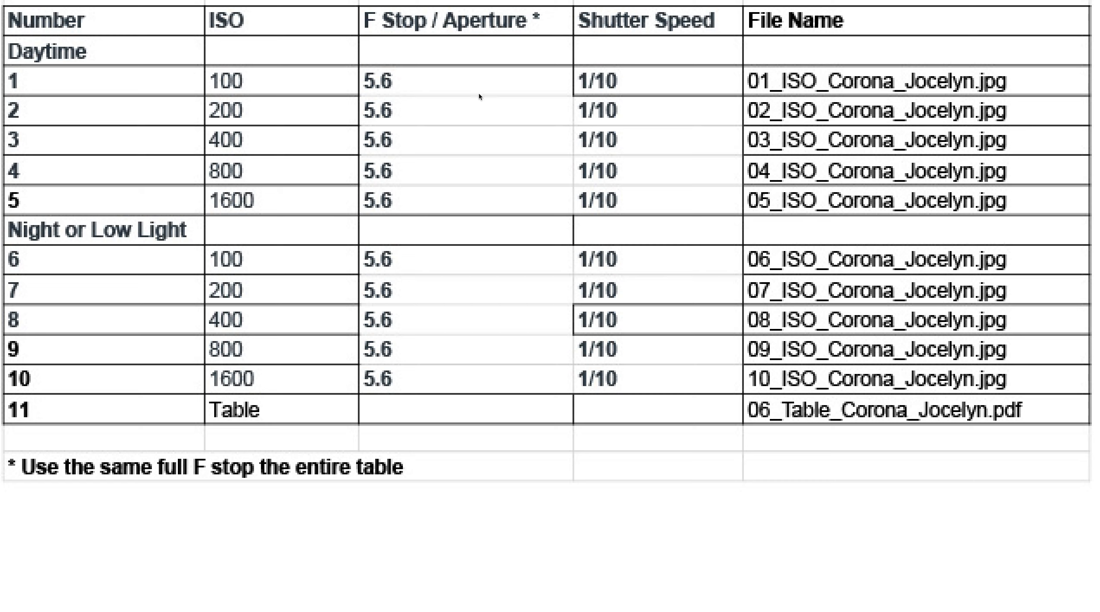
mouse_move(479, 175)
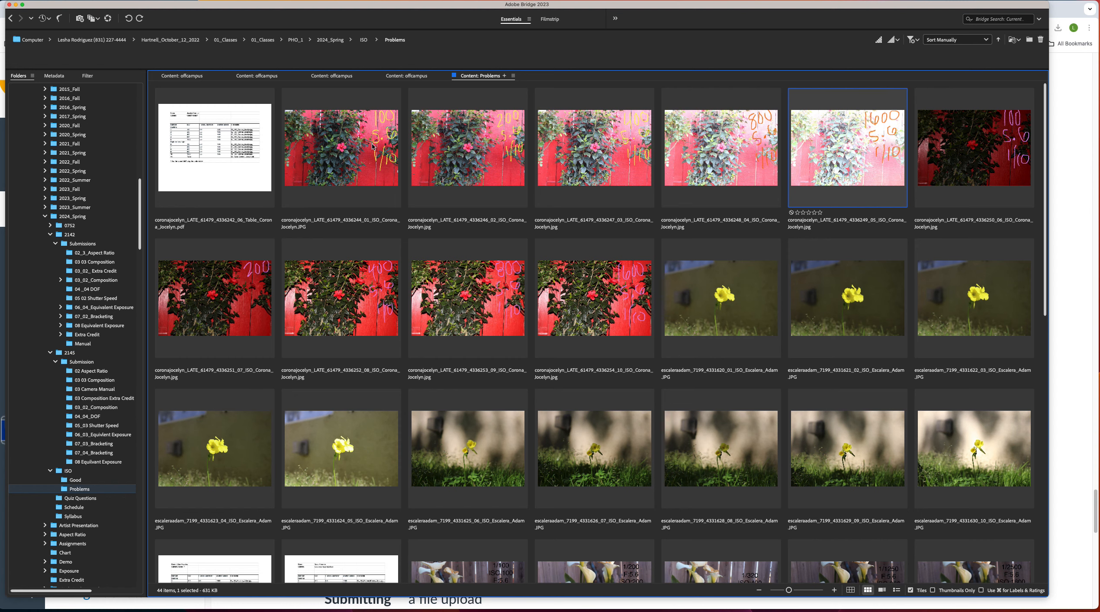
click(214, 148)
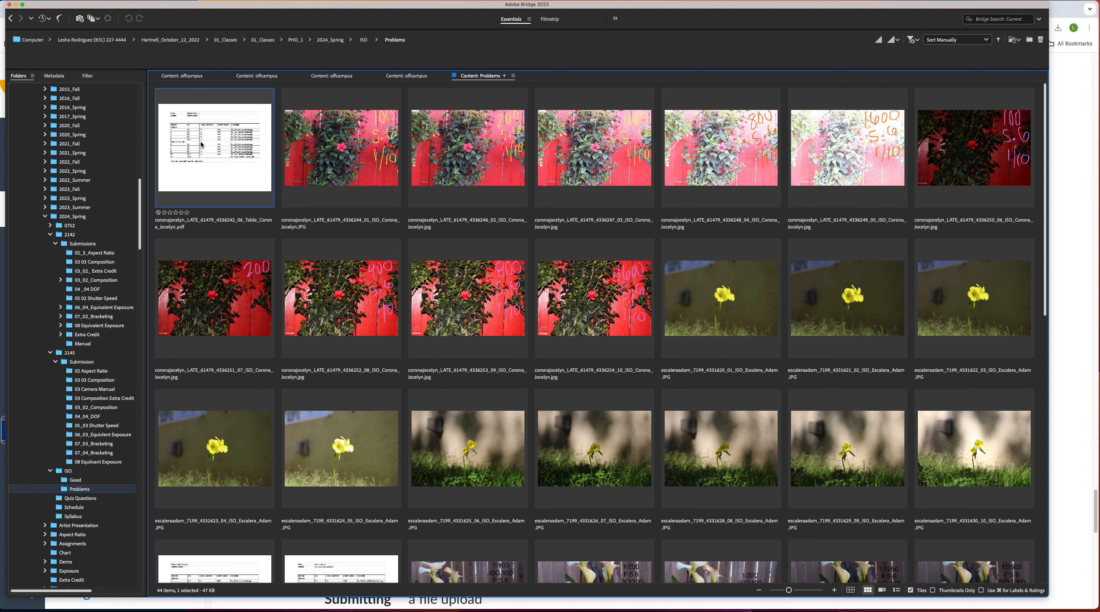
double_click(213, 150)
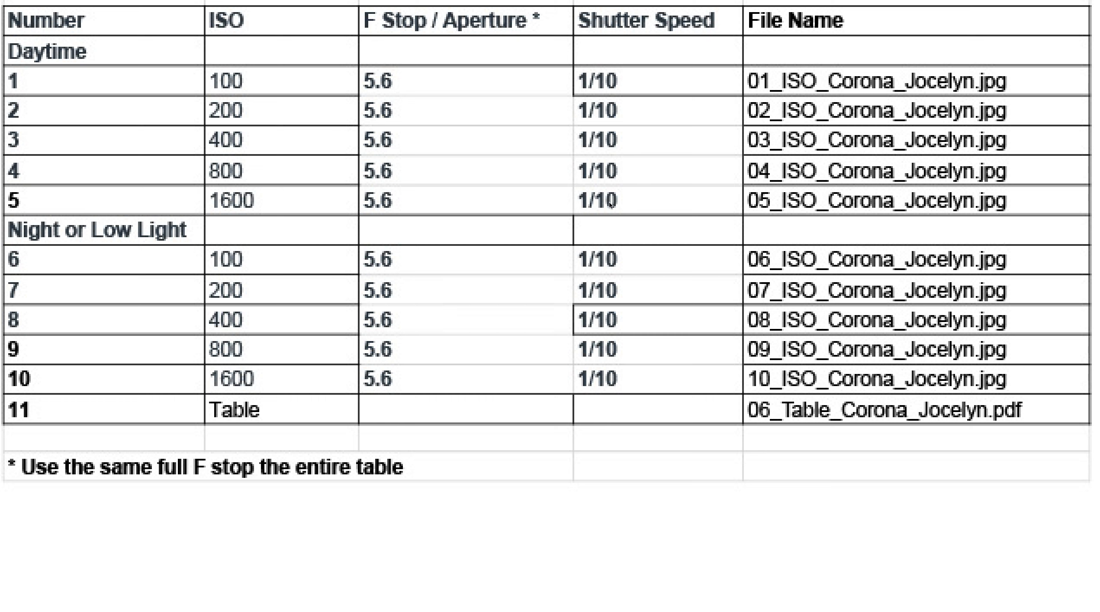
mouse_move(615, 258)
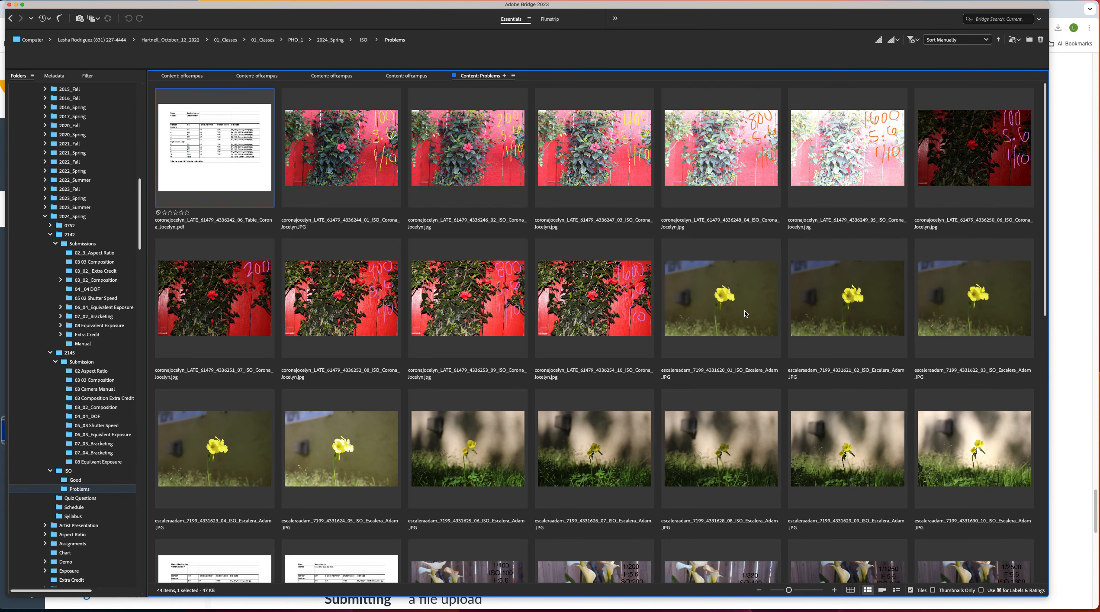
- Return to the grid and select the first shadowed yellow-flower photo
click(468, 449)
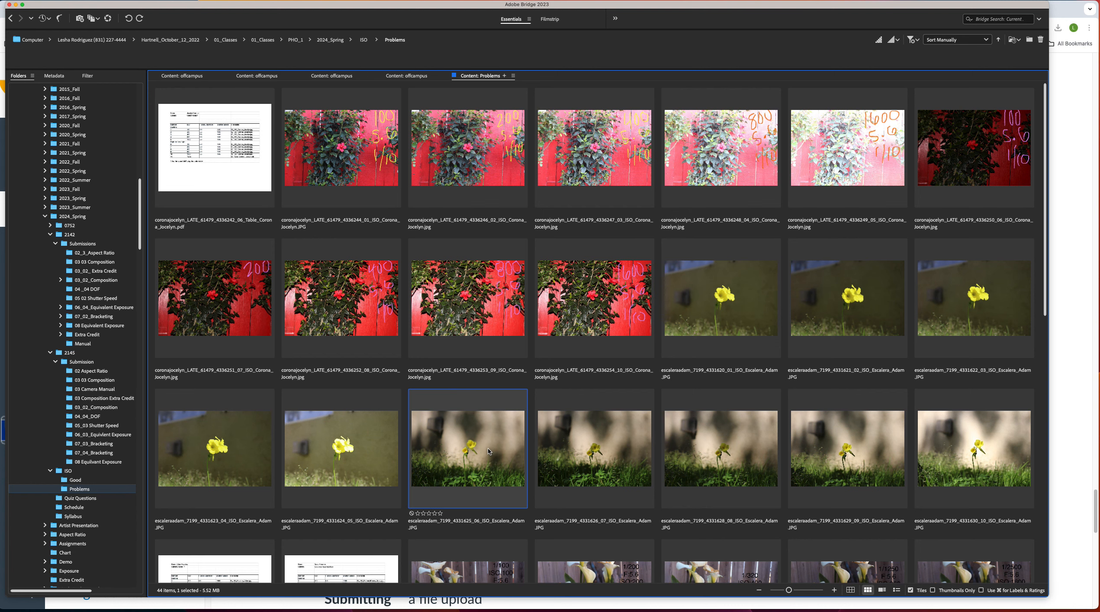
click(972, 446)
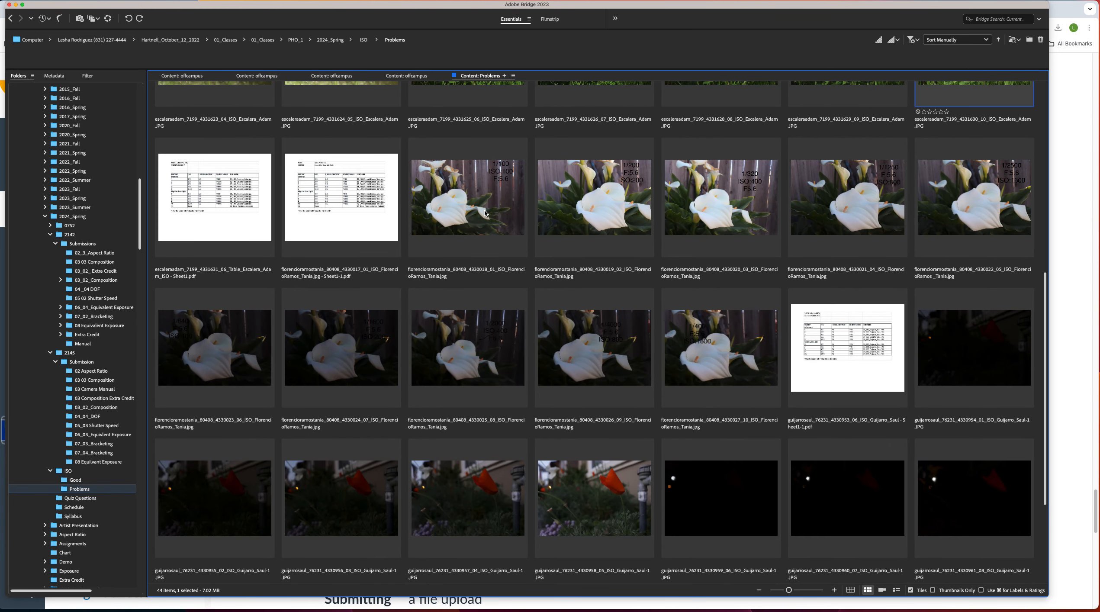
- Select the calla lily series' PDF settings table and preview it full size
click(340, 197)
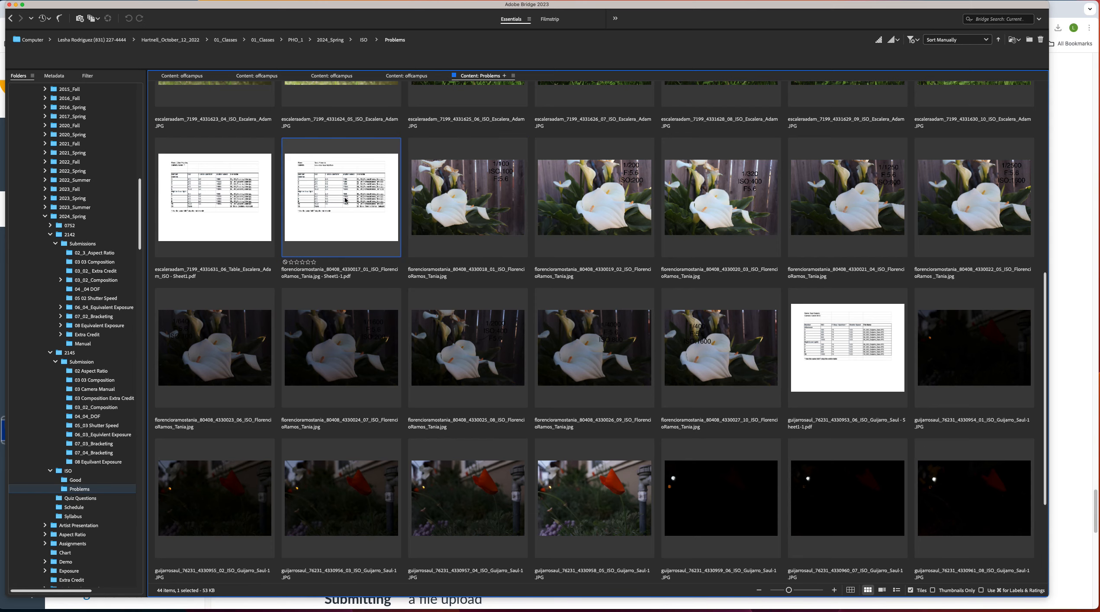
double_click(341, 198)
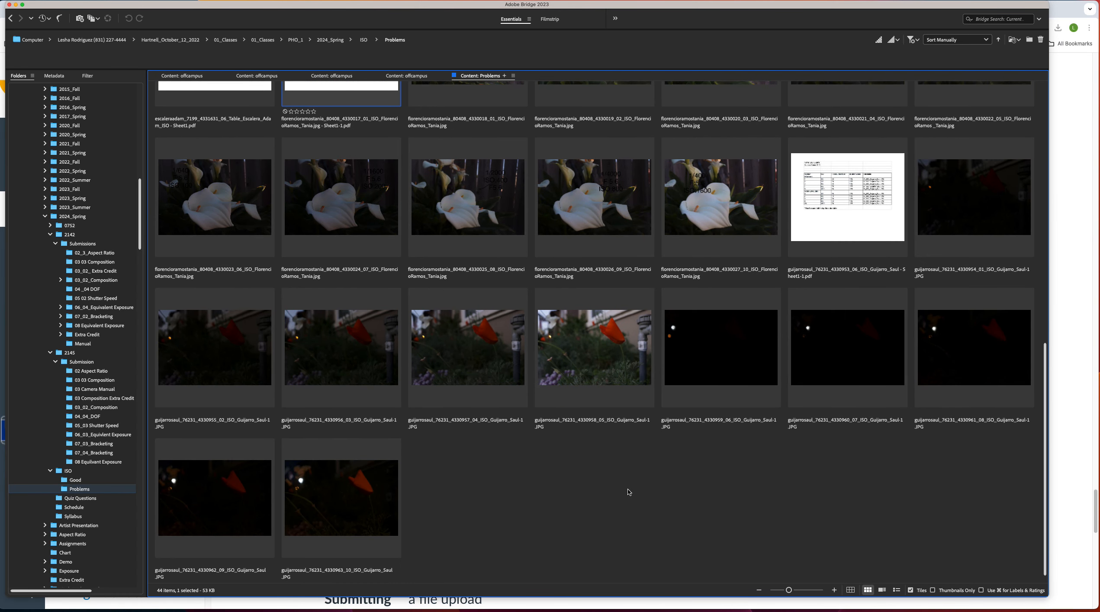
- Preview a night-series thumbnail, then scroll the grid back toward the earlier series
double_click(847, 197)
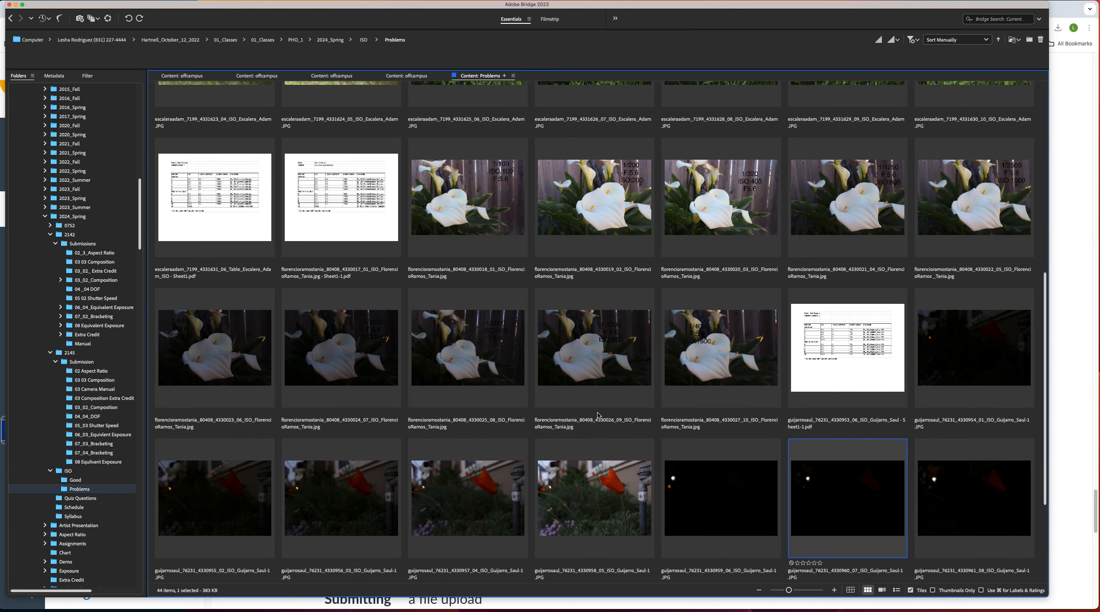
scroll(down, 3)
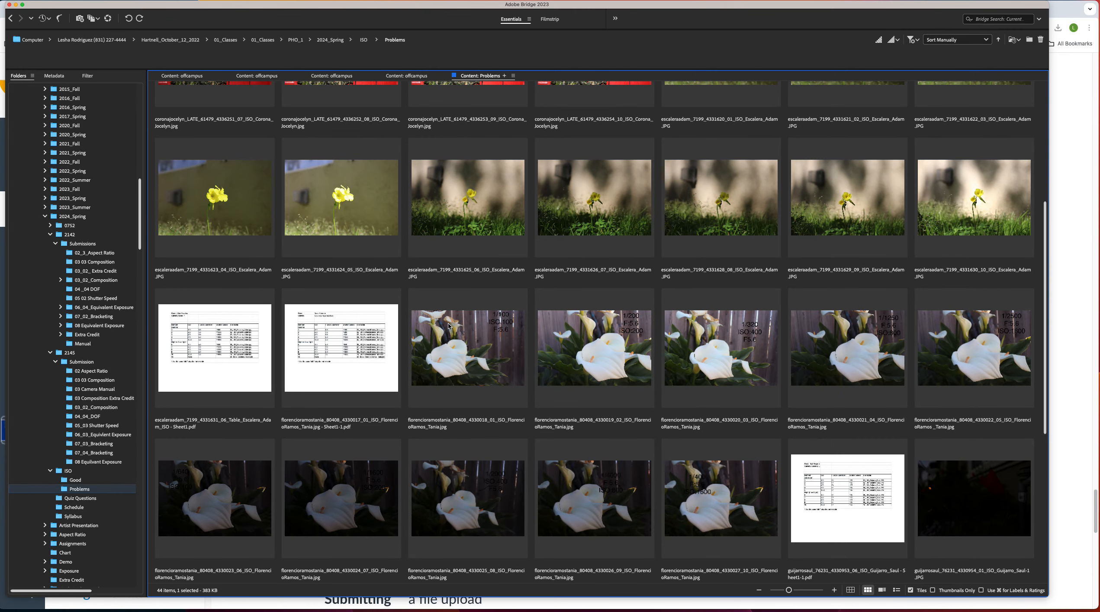
mouse_move(444, 333)
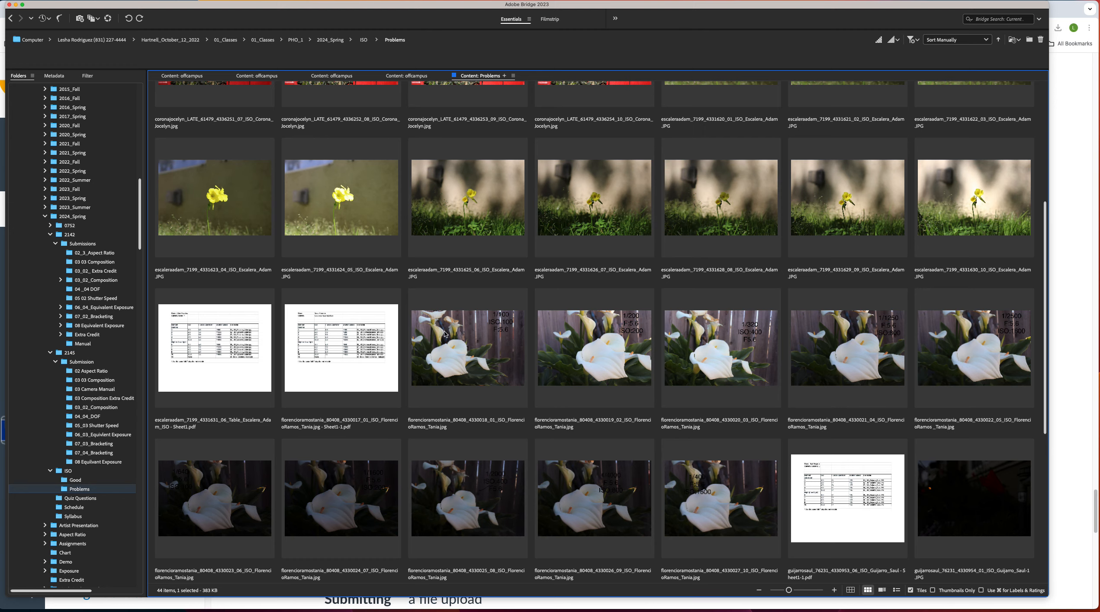